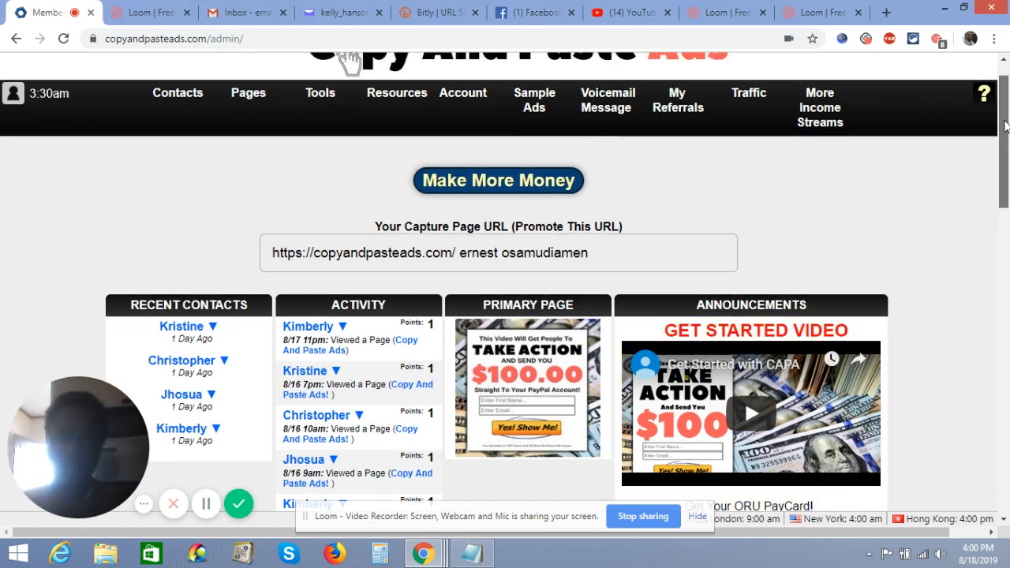
Reveal the Get Started video's share link from the Announcements panel and return to the top.
scroll("up", 3)
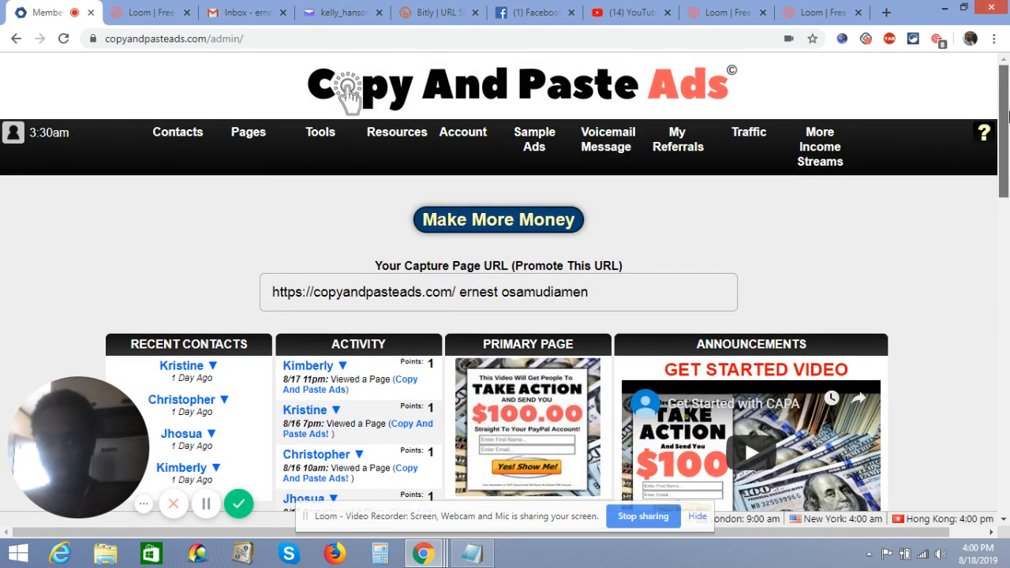
scroll("down", 3)
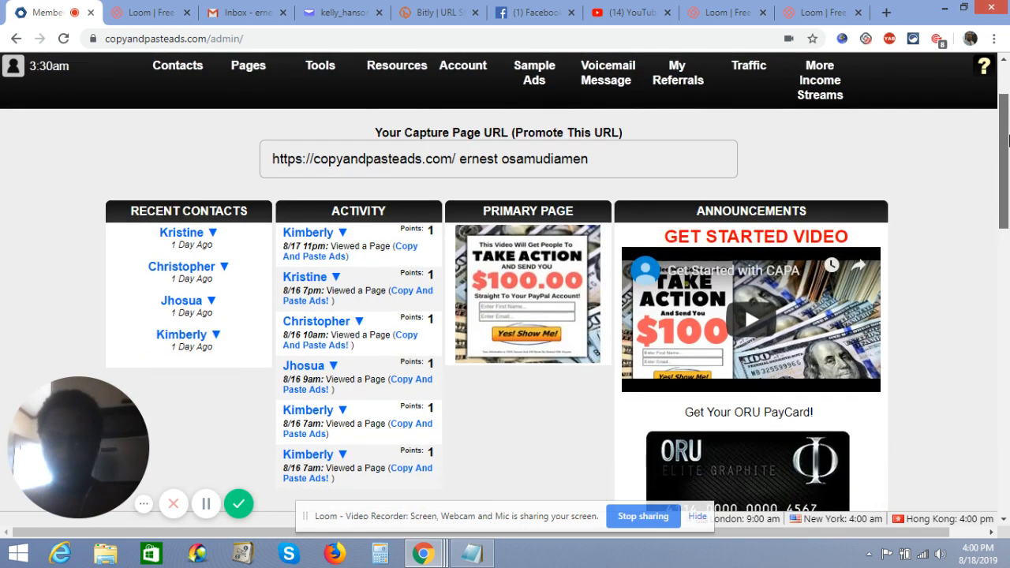
scroll("down", 3)
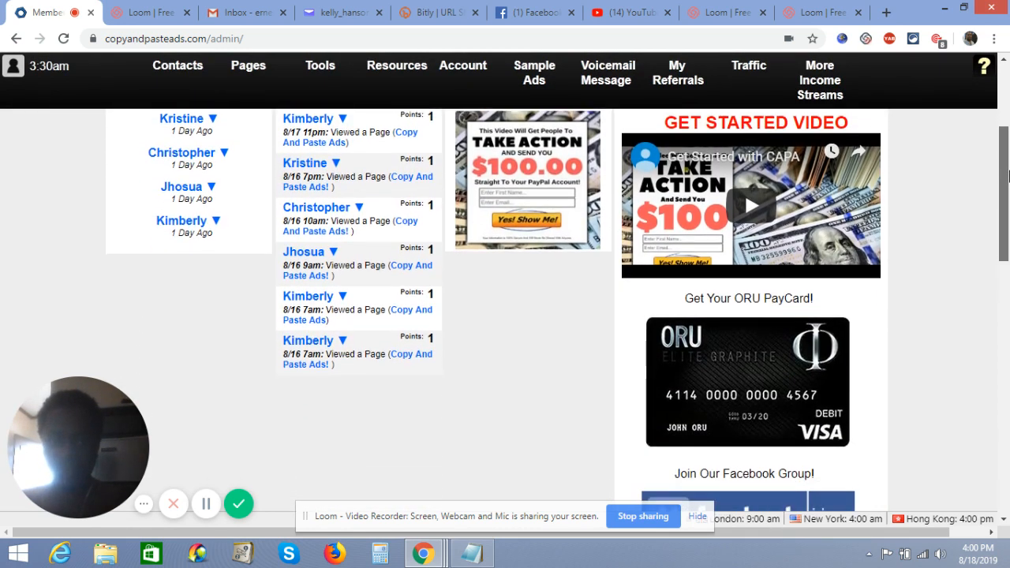
scroll("down", 3)
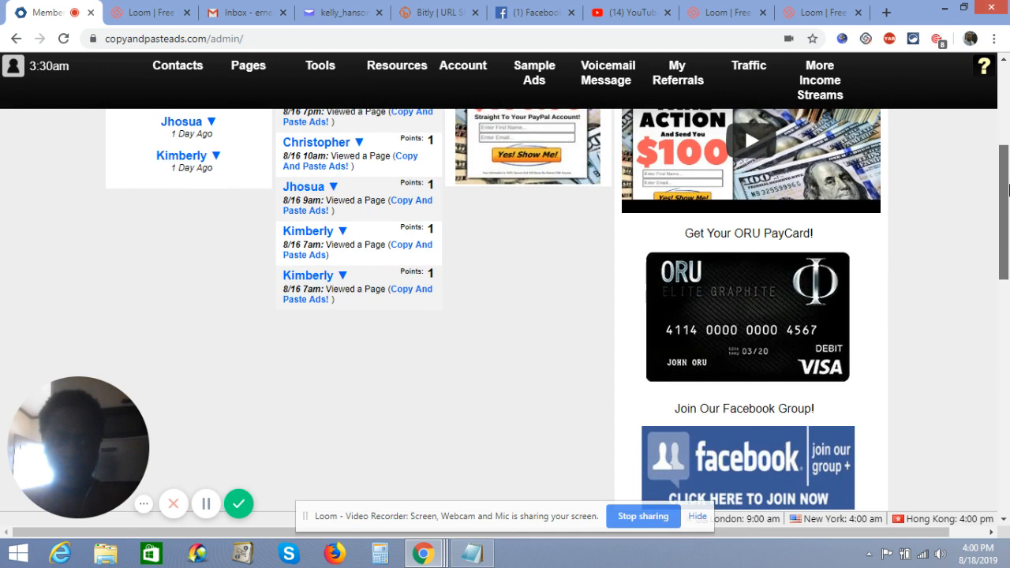
scroll("up", 3)
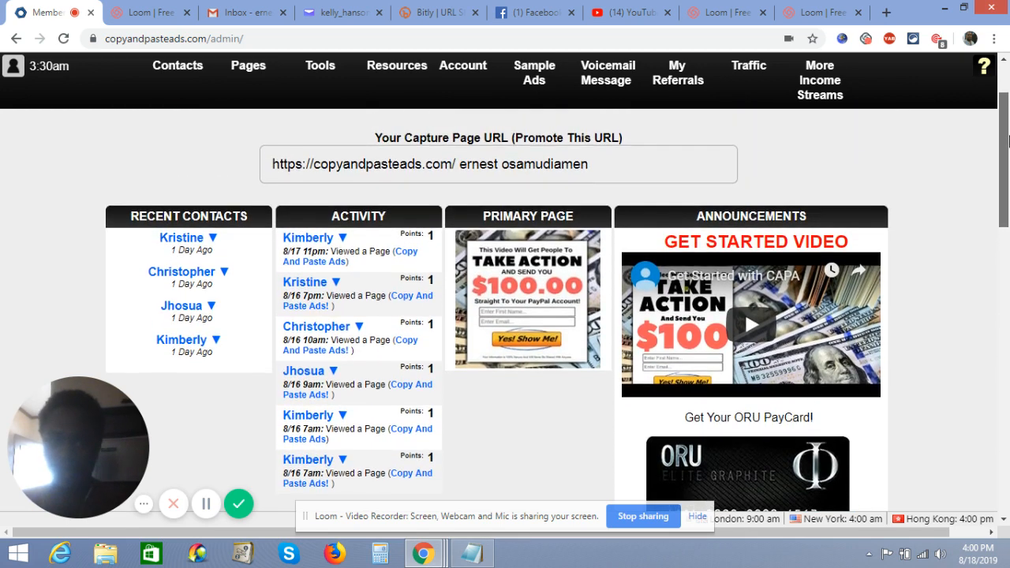
scroll("down", 3)
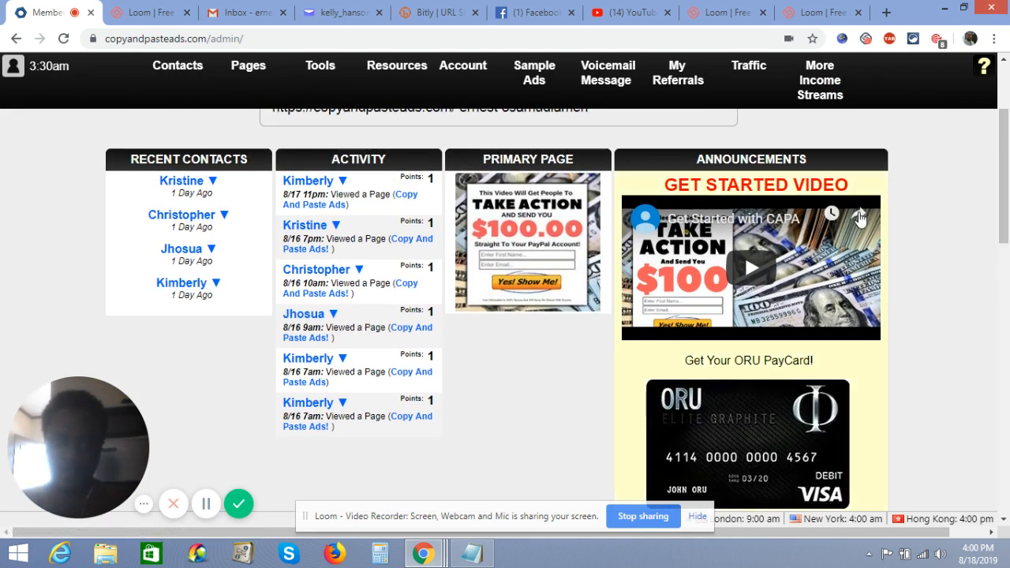
mouse_move(862, 213)
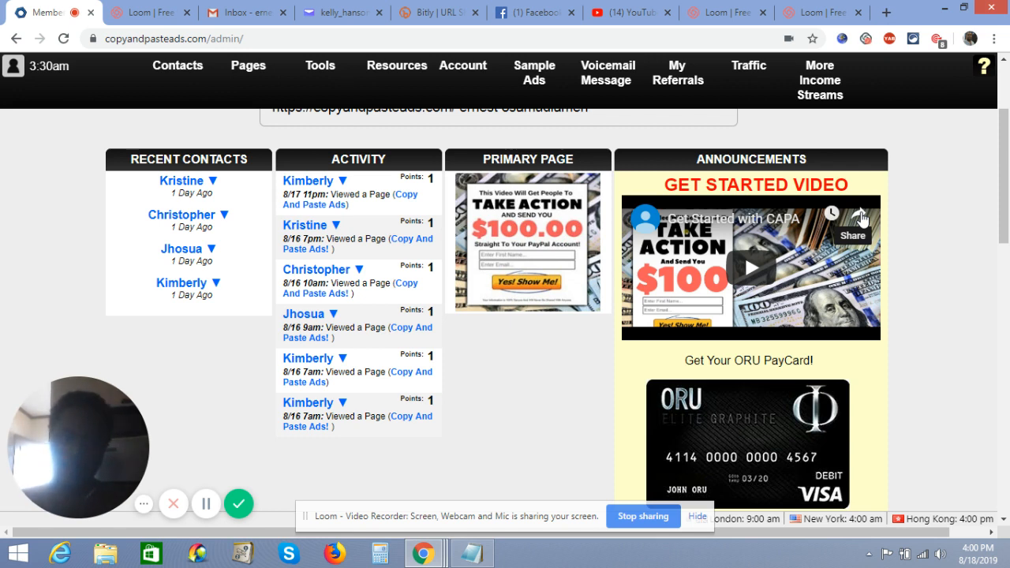
left_click(852, 228)
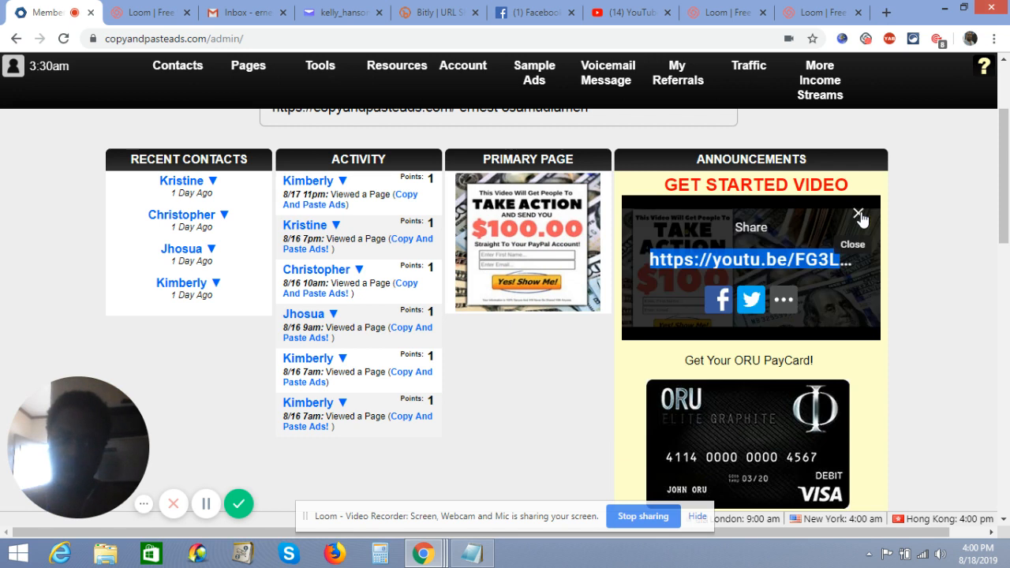
mouse_move(720, 300)
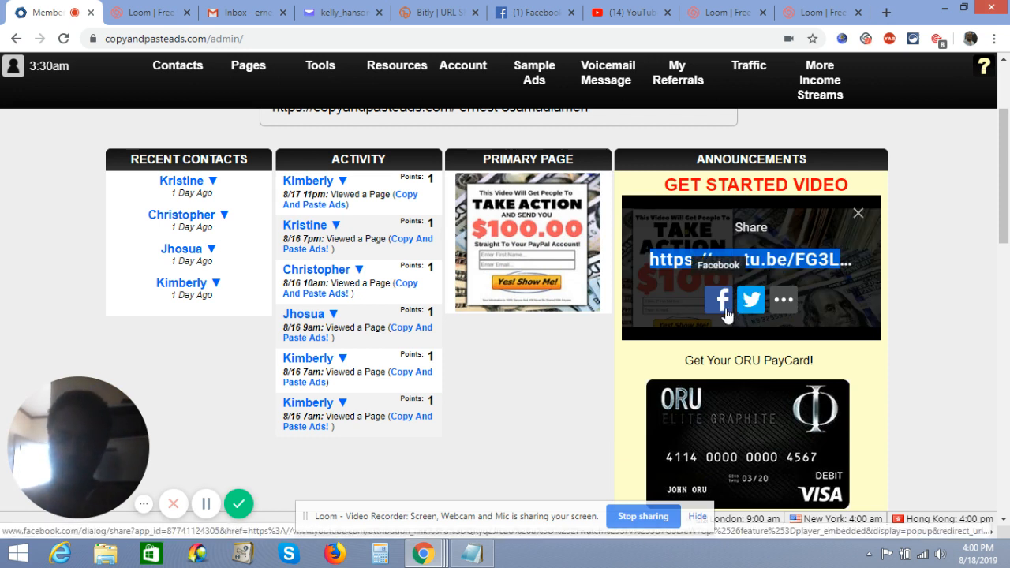
mouse_move(751, 300)
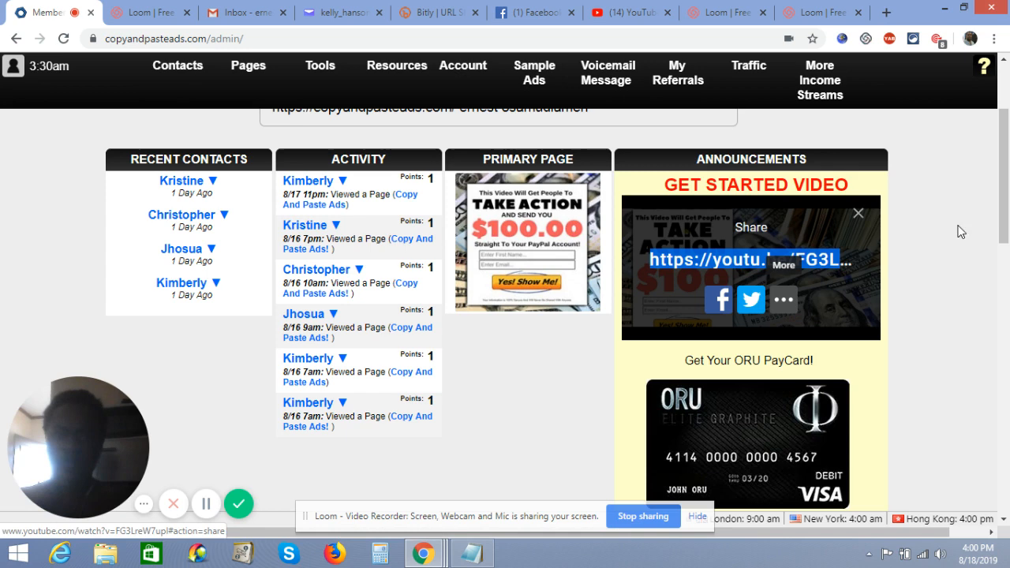
scroll("up", 3)
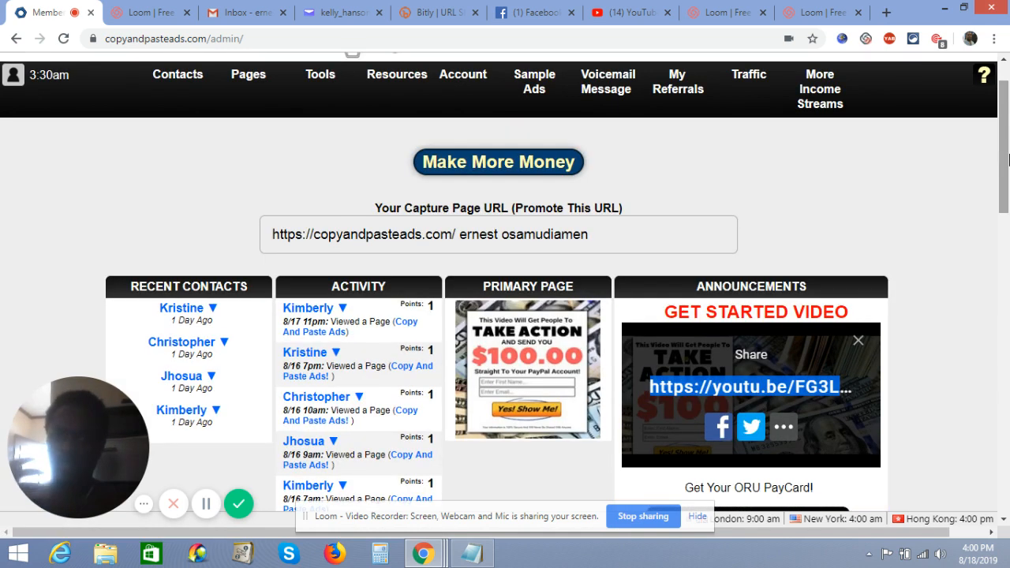
left_click(534, 82)
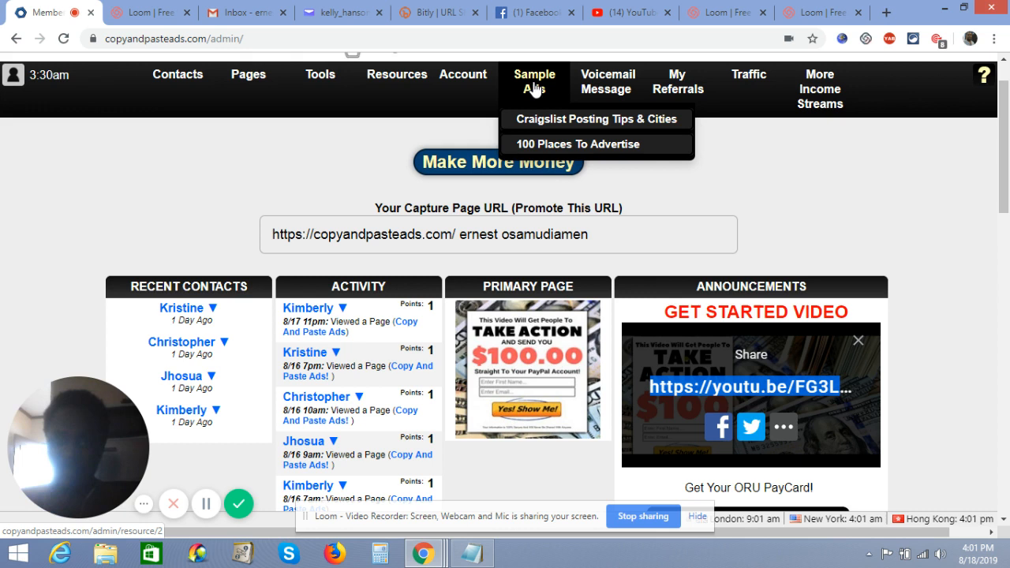
mouse_move(578, 143)
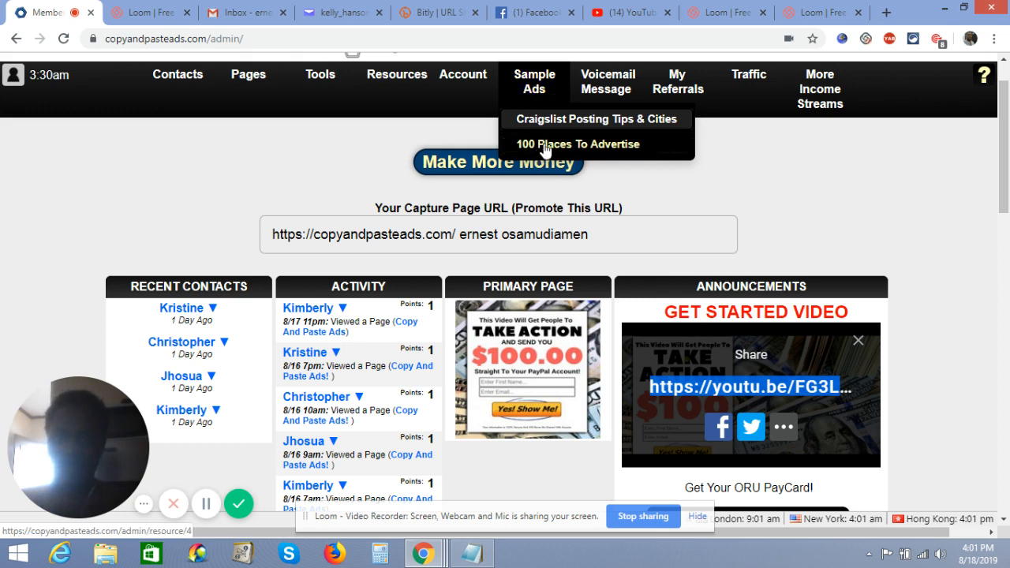
mouse_move(560, 152)
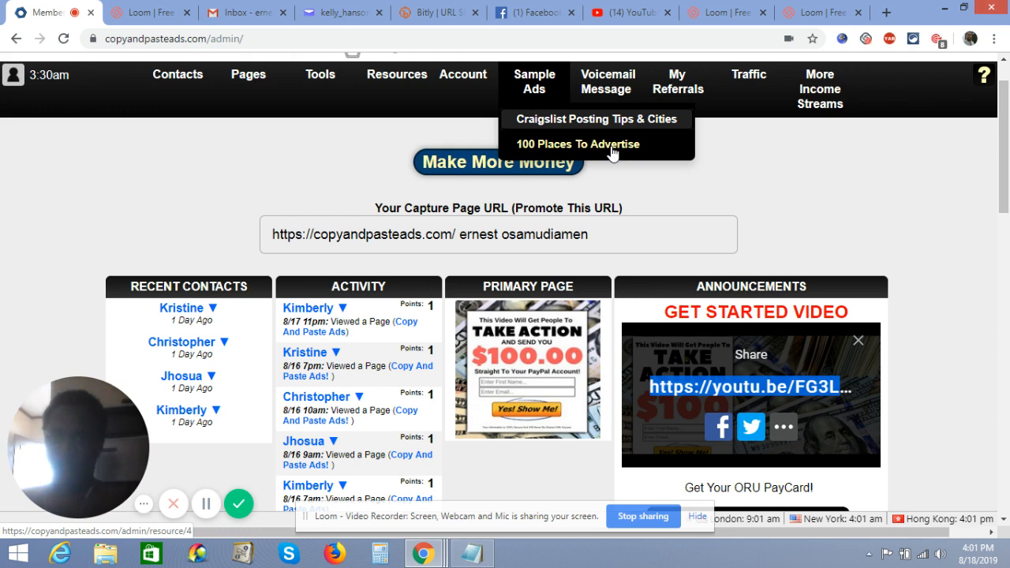
Load the Resources page showing the Sample Ads section with the classifieds sample ads item.
left_click(577, 144)
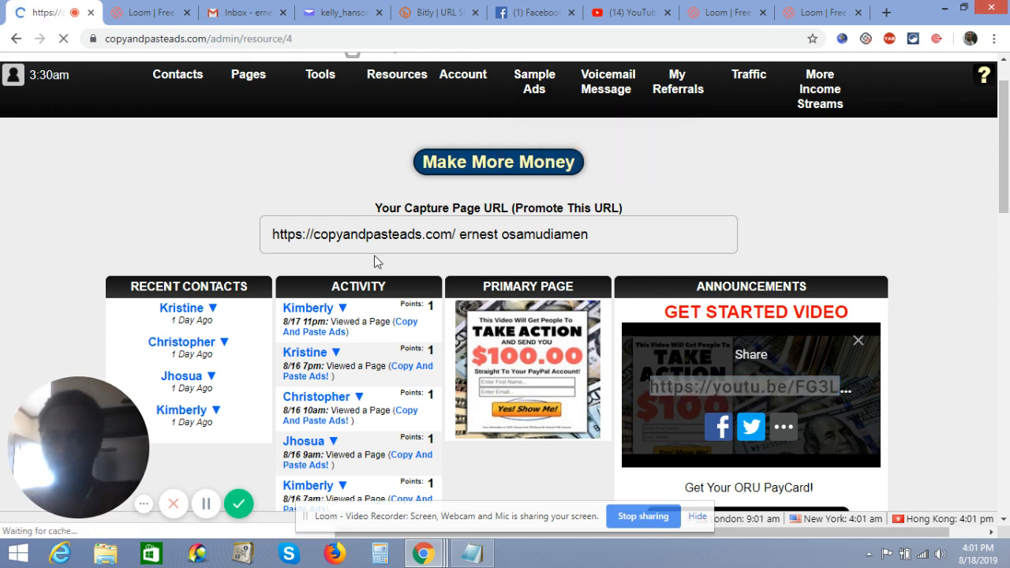
left_click(396, 75)
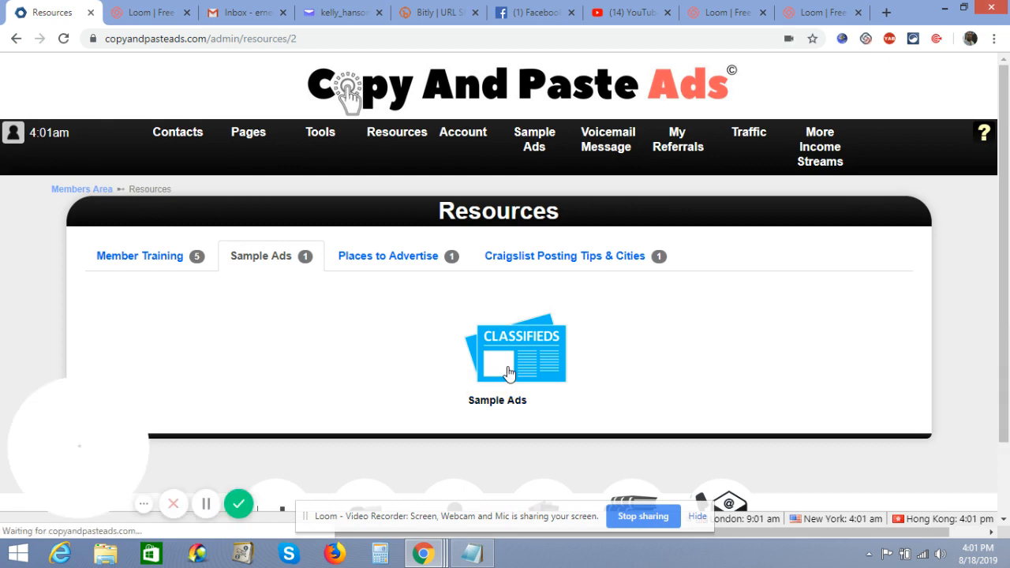
Show the Classifieds sample ad texts, Samples 1 through 3, and review them.
left_click(518, 351)
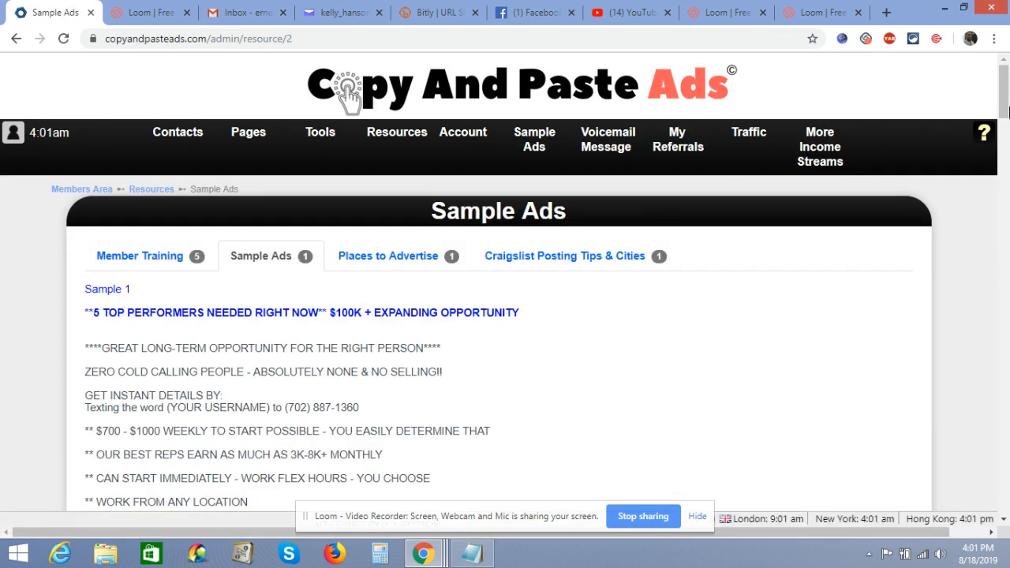
scroll("down", 3)
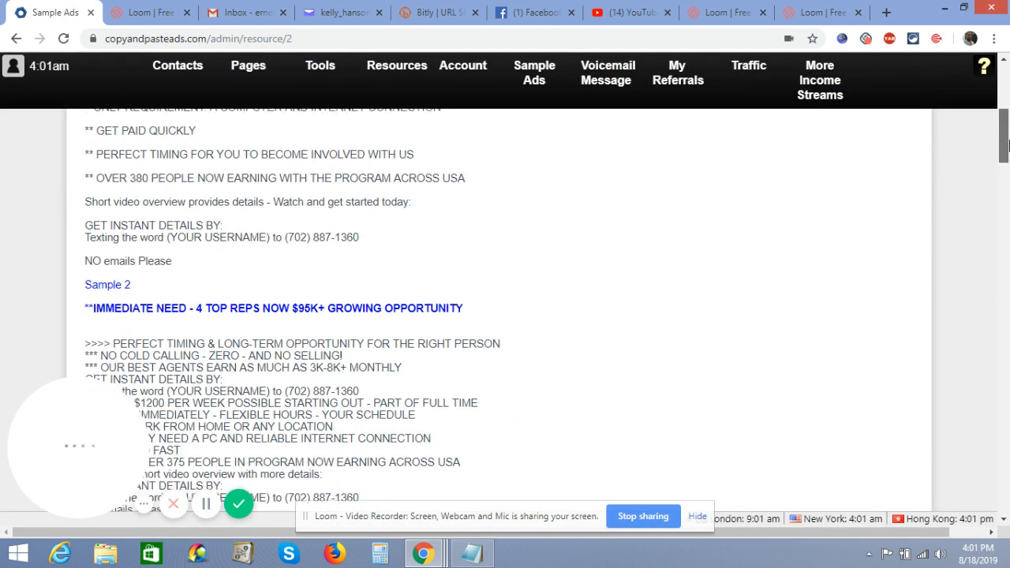
scroll("up", 3)
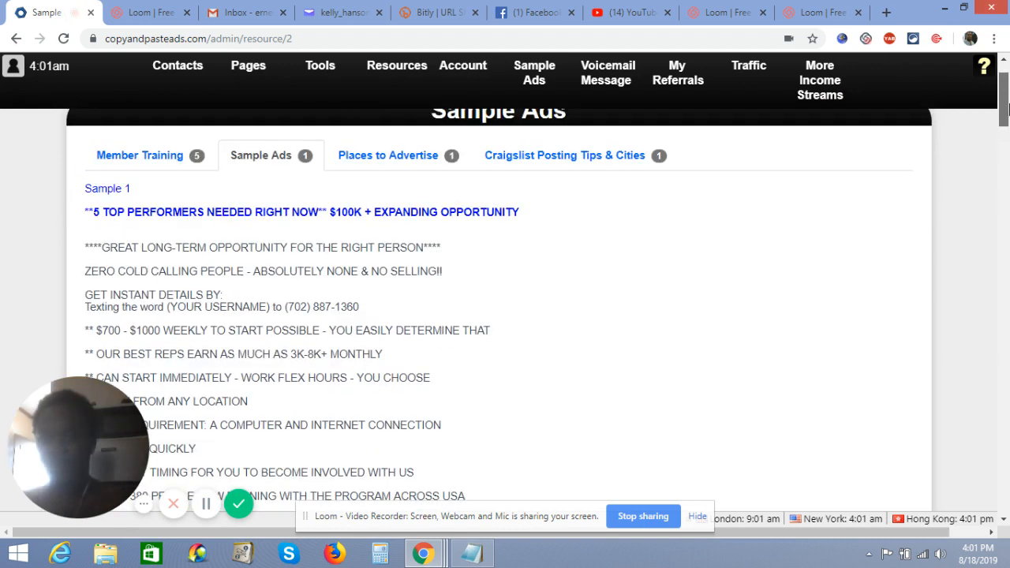
scroll("down", 3)
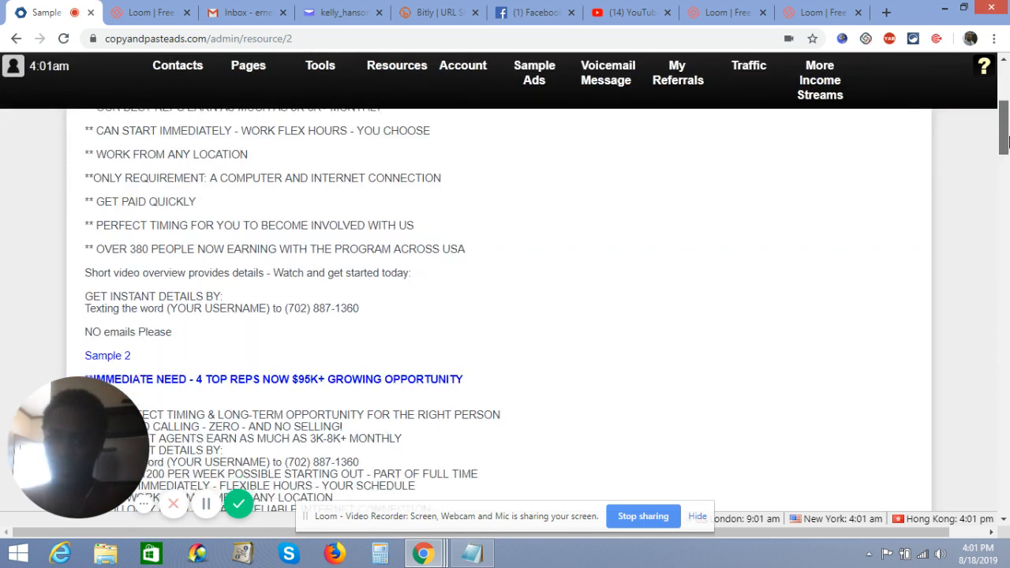
scroll("down", 3)
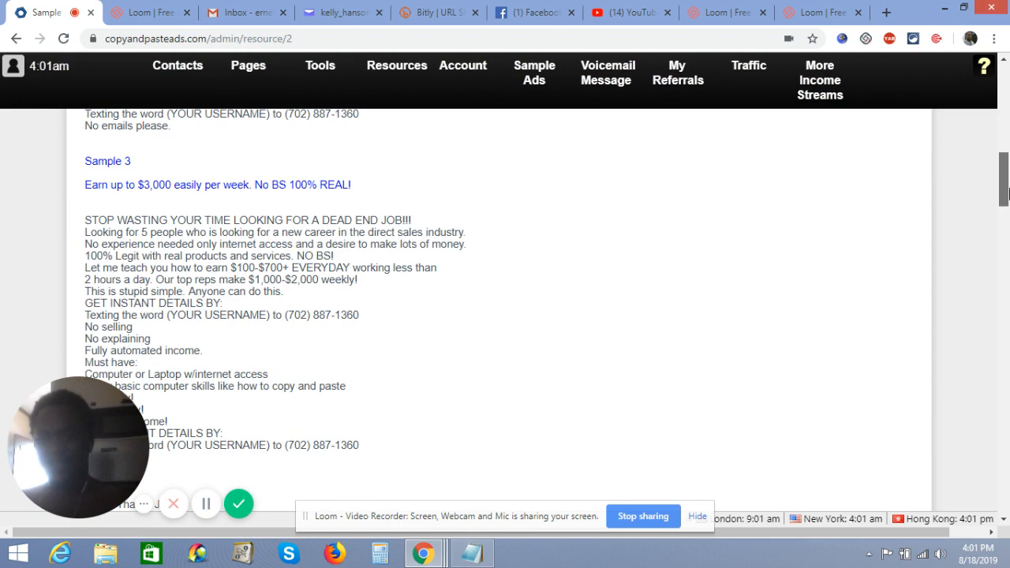
scroll("up", 3)
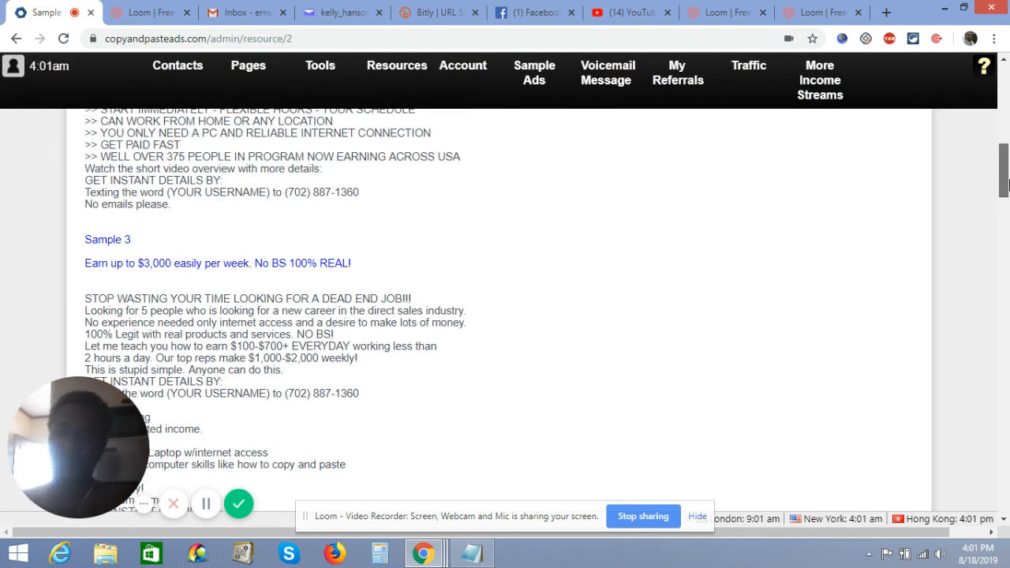
scroll("up", 3)
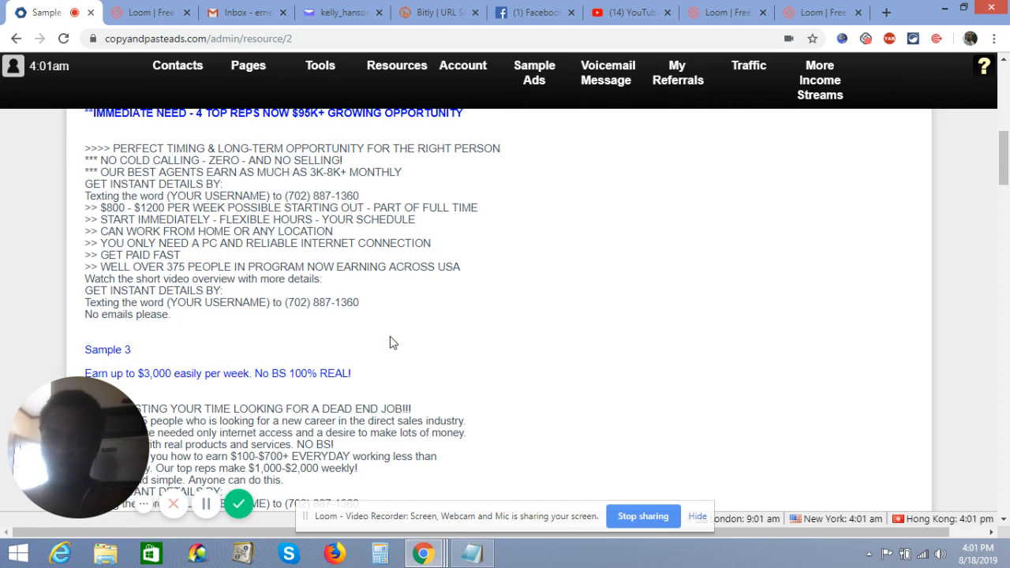
scroll("up", 3)
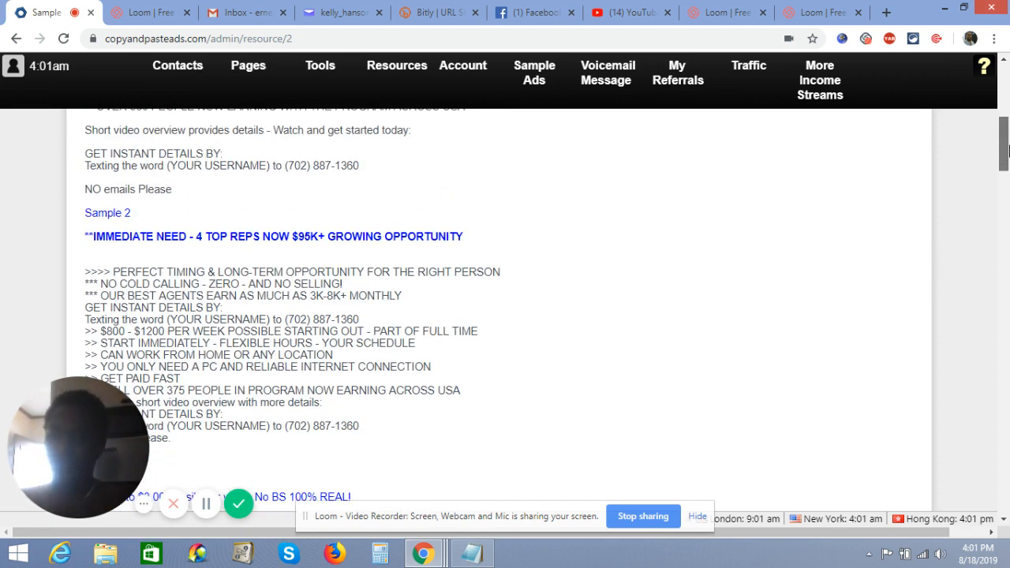
scroll("down", 3)
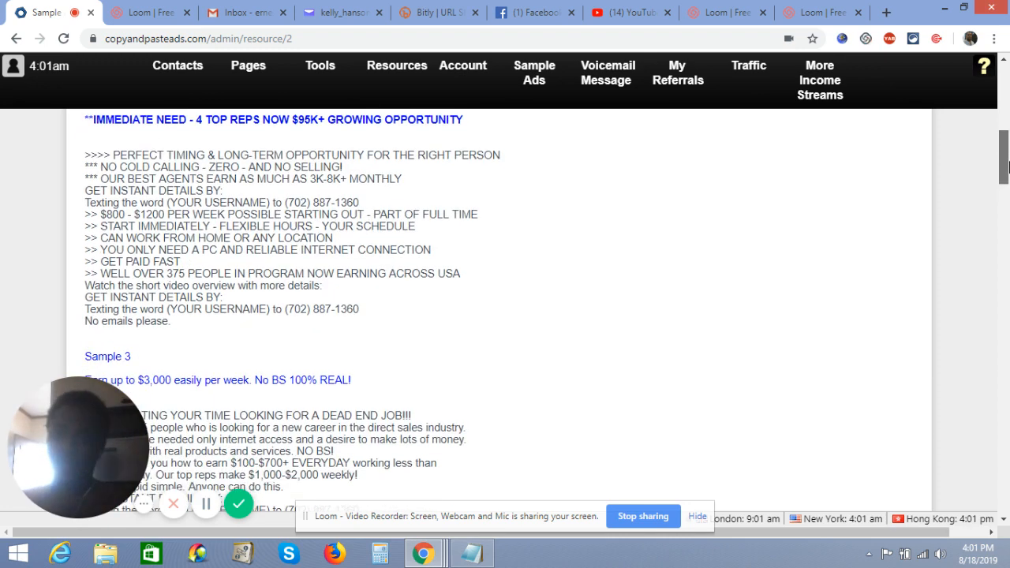
scroll("down", 3)
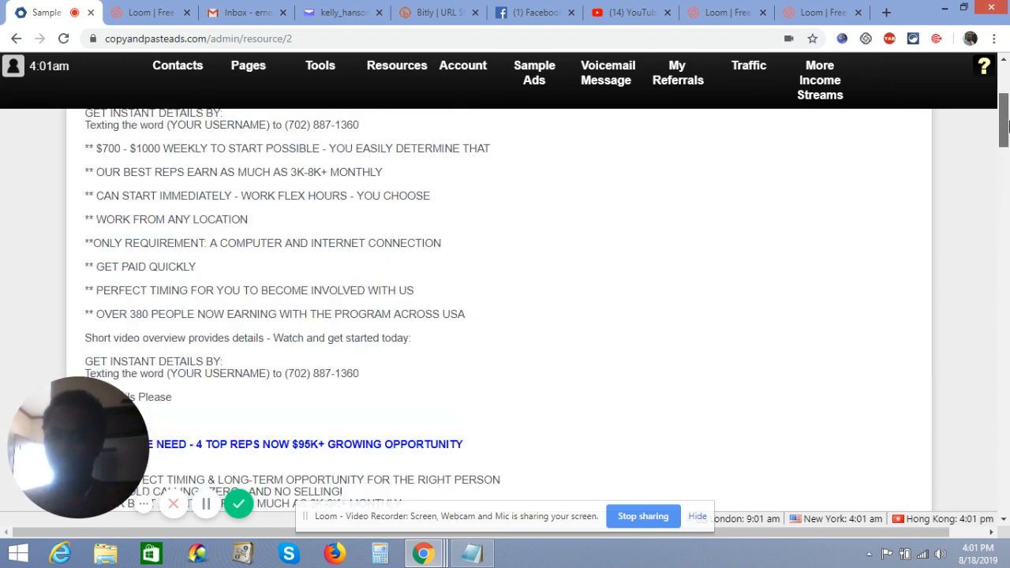
scroll("up", 3)
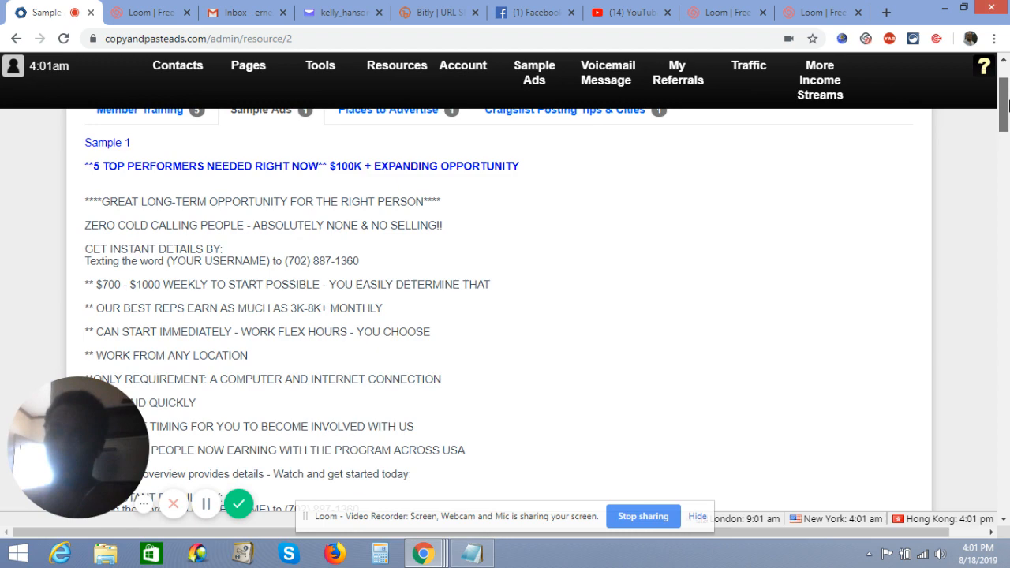
scroll("up", 3)
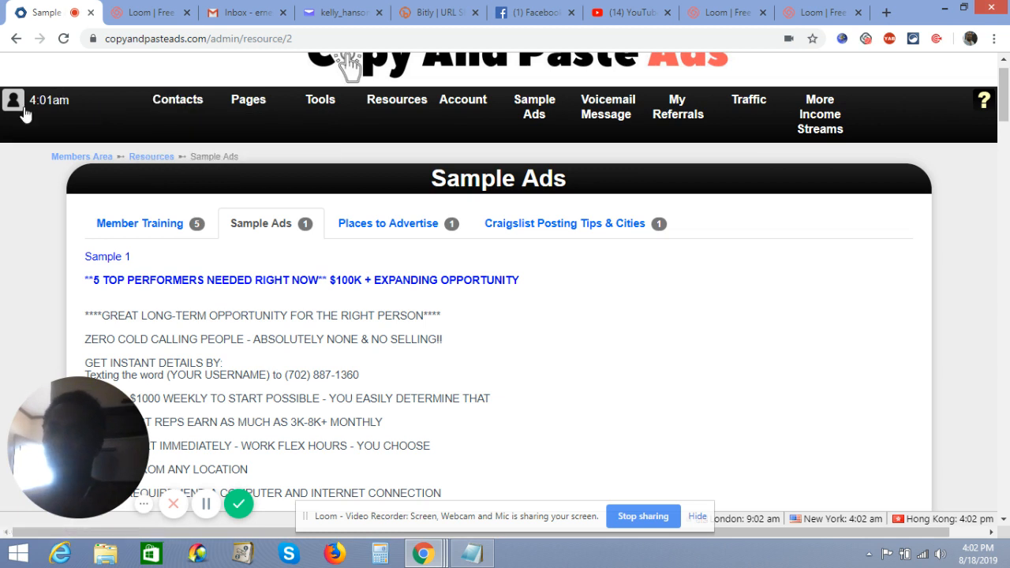
Show the account menu with Home, Your Profile, Settings, SMS Notifications and Logout.
left_click(12, 103)
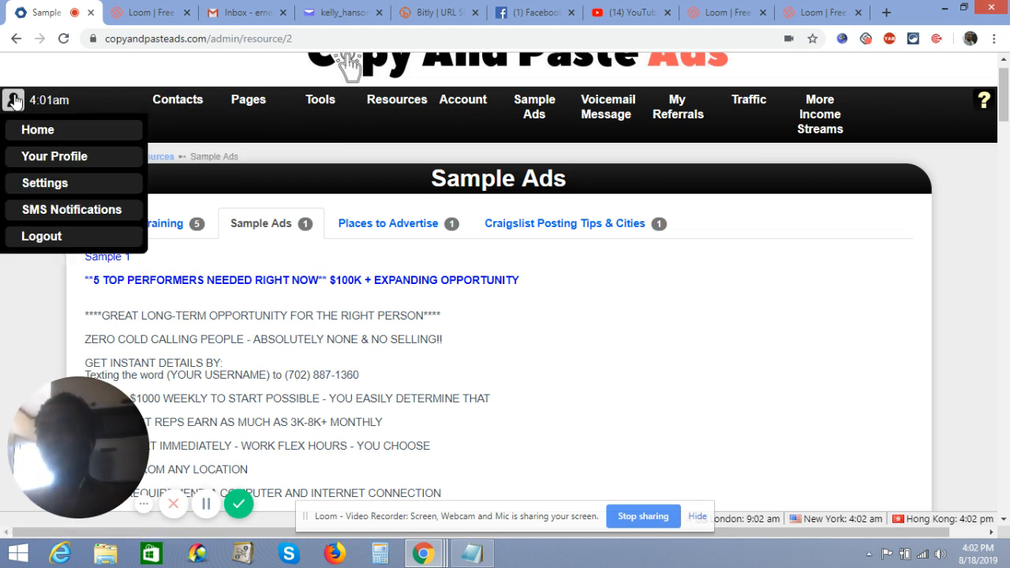
mouse_move(93, 134)
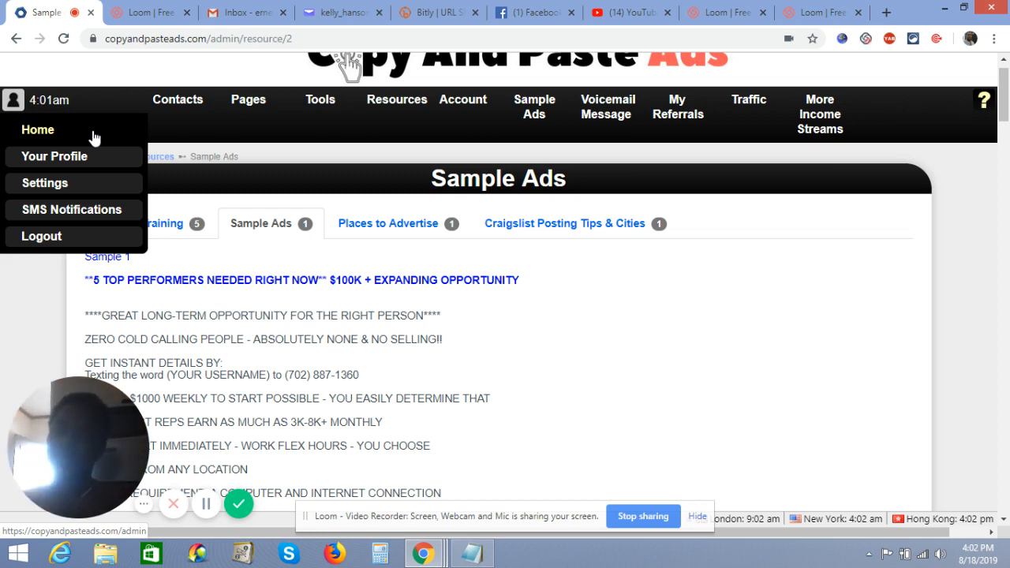
mouse_move(239, 505)
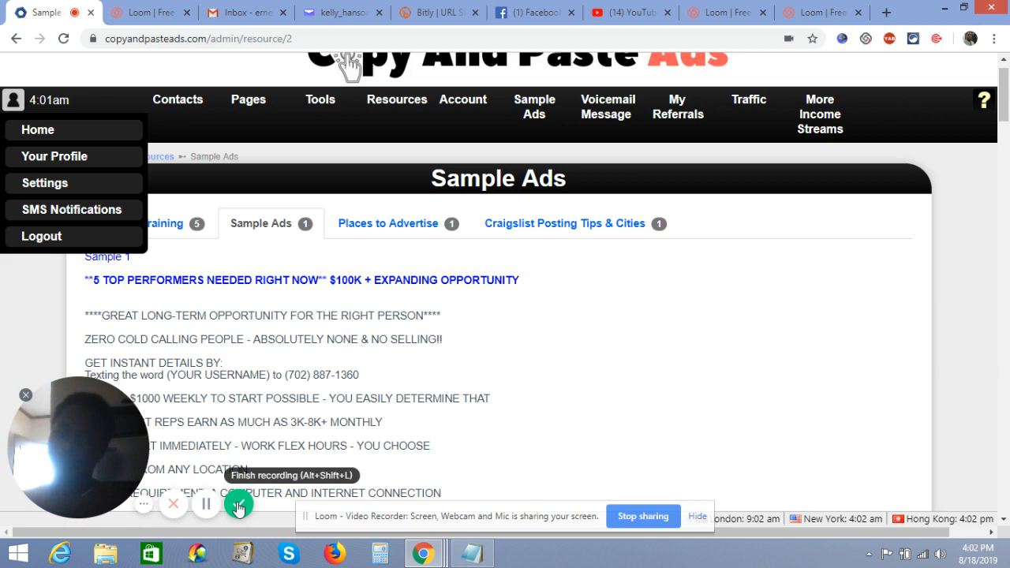